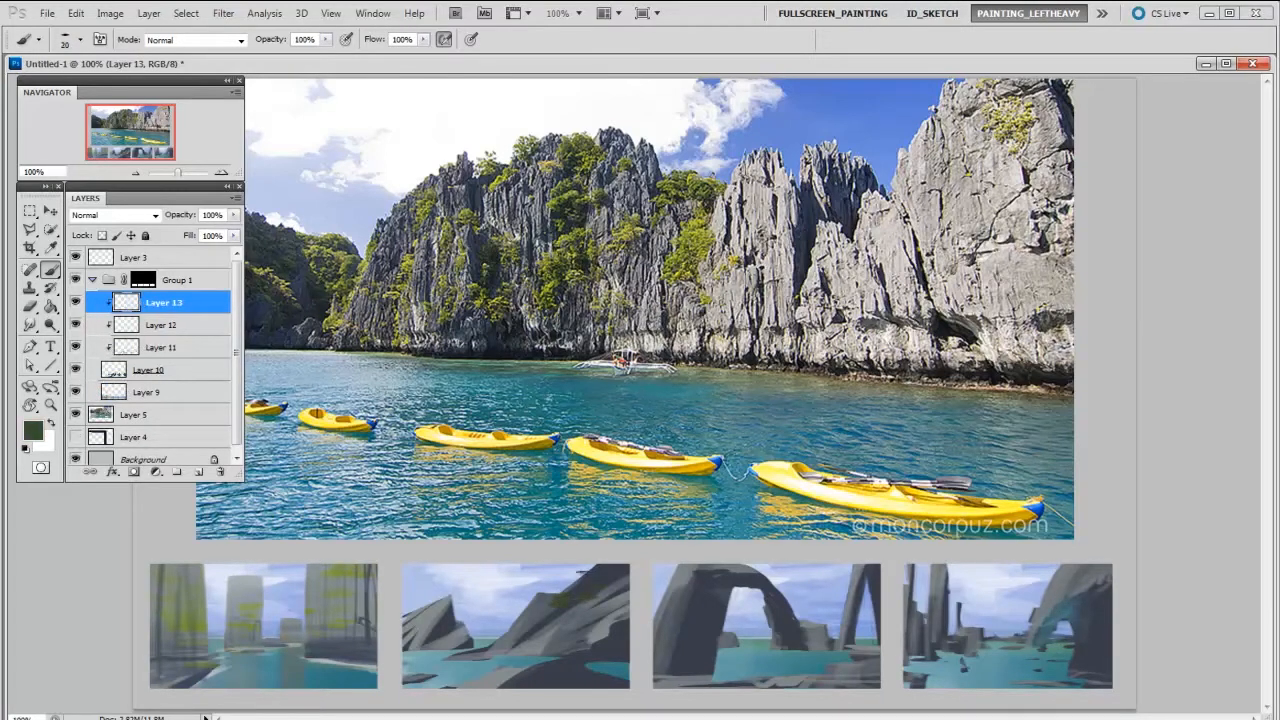
double_click(164, 302)
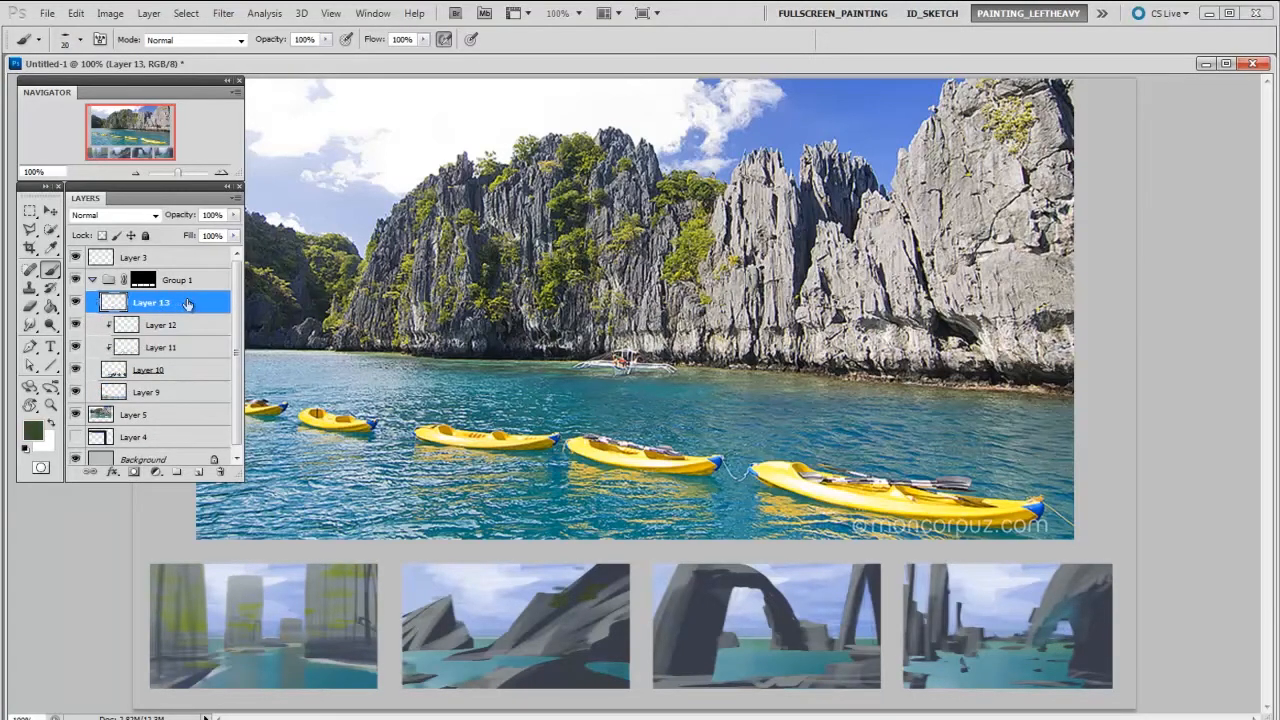